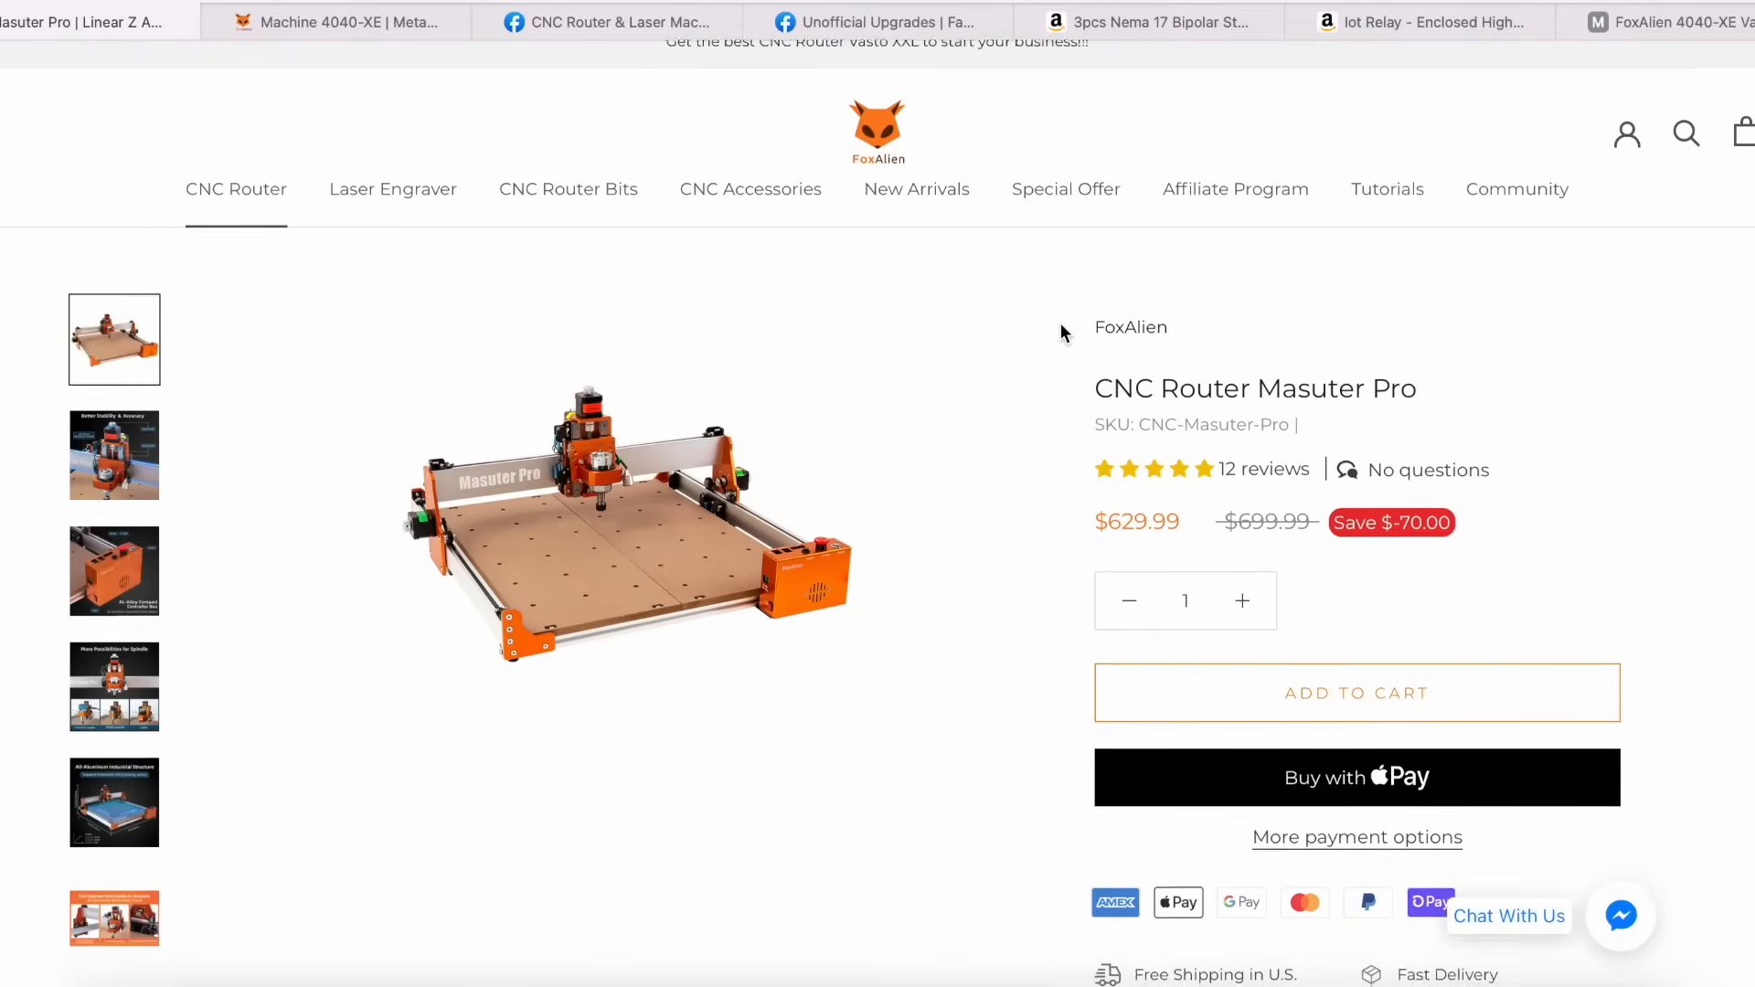
Scroll the CNC Router Masuter Pro listing and select its $629.99 sale price
scroll(down, 3)
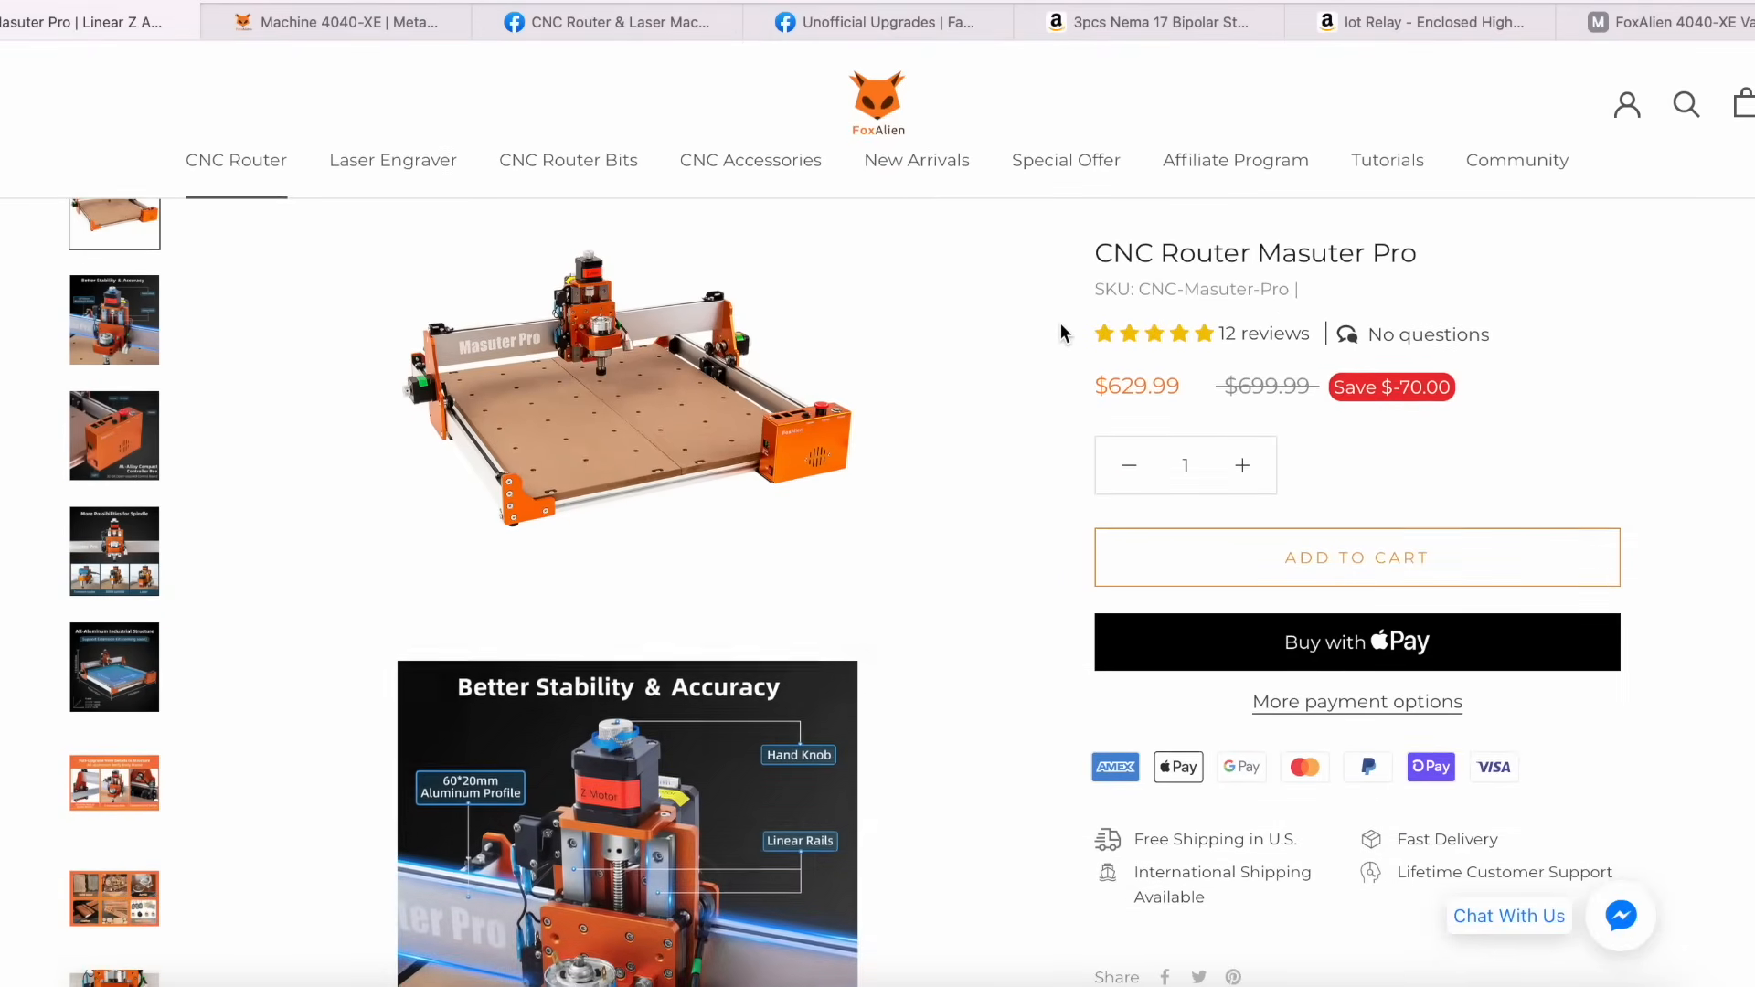
double_click(1137, 386)
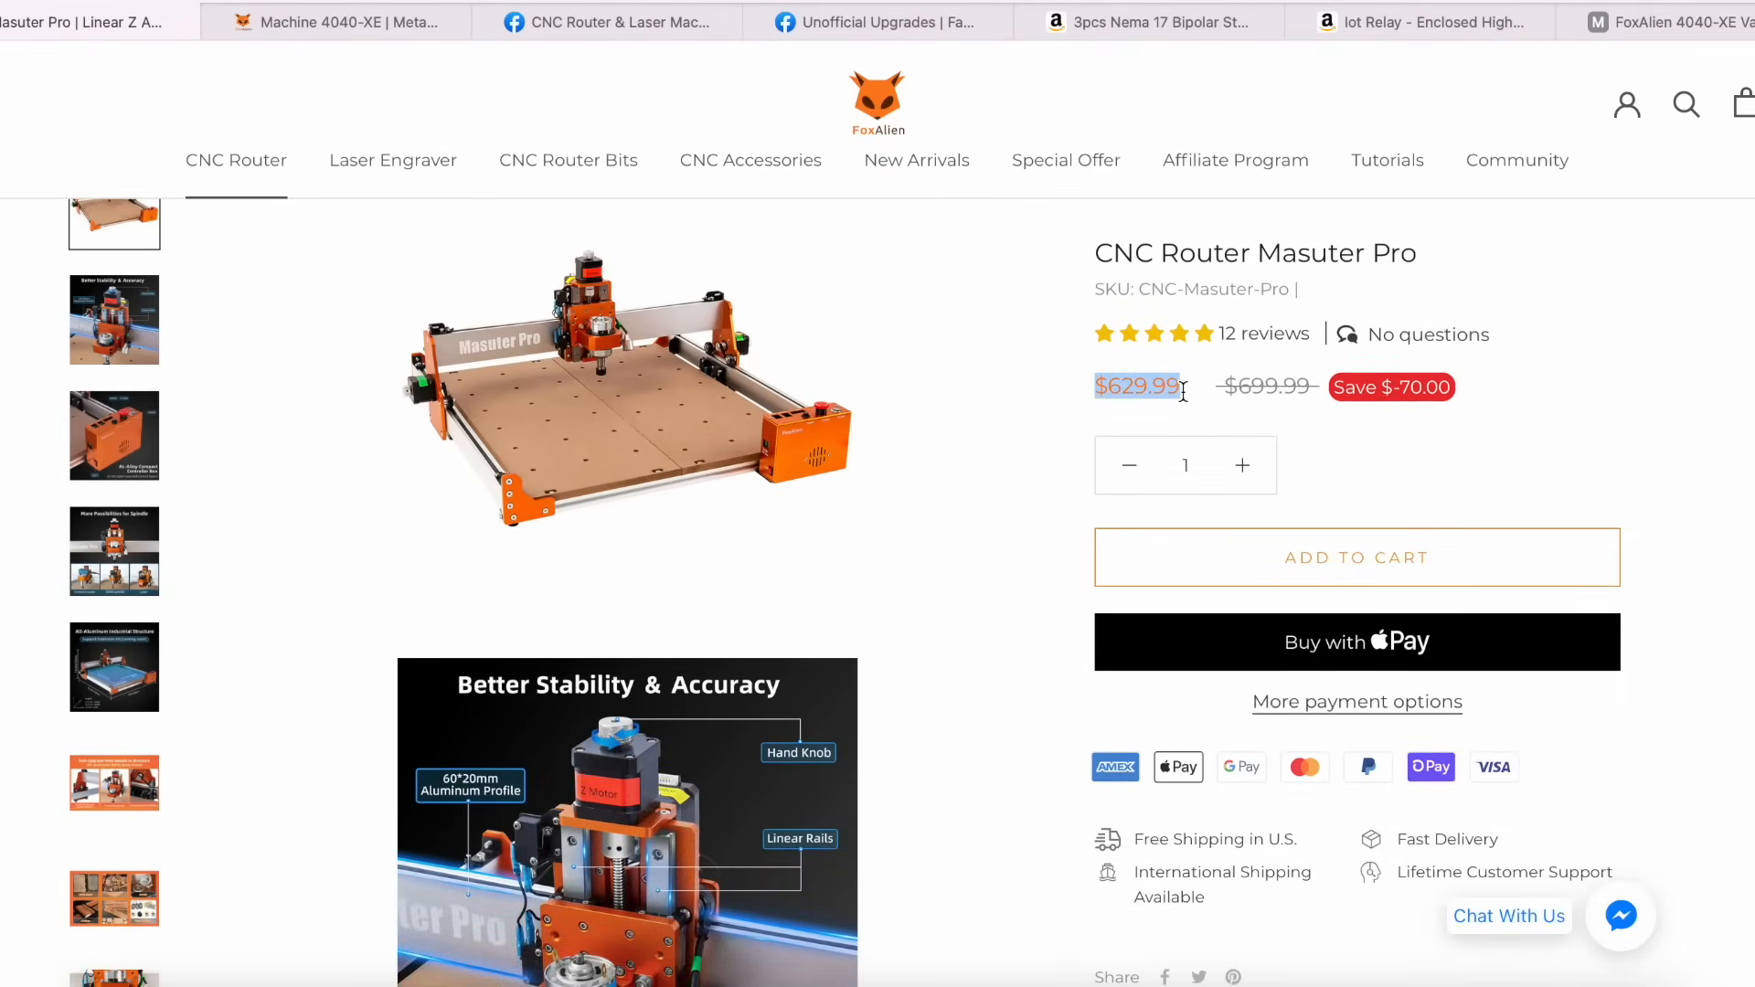
click(610, 21)
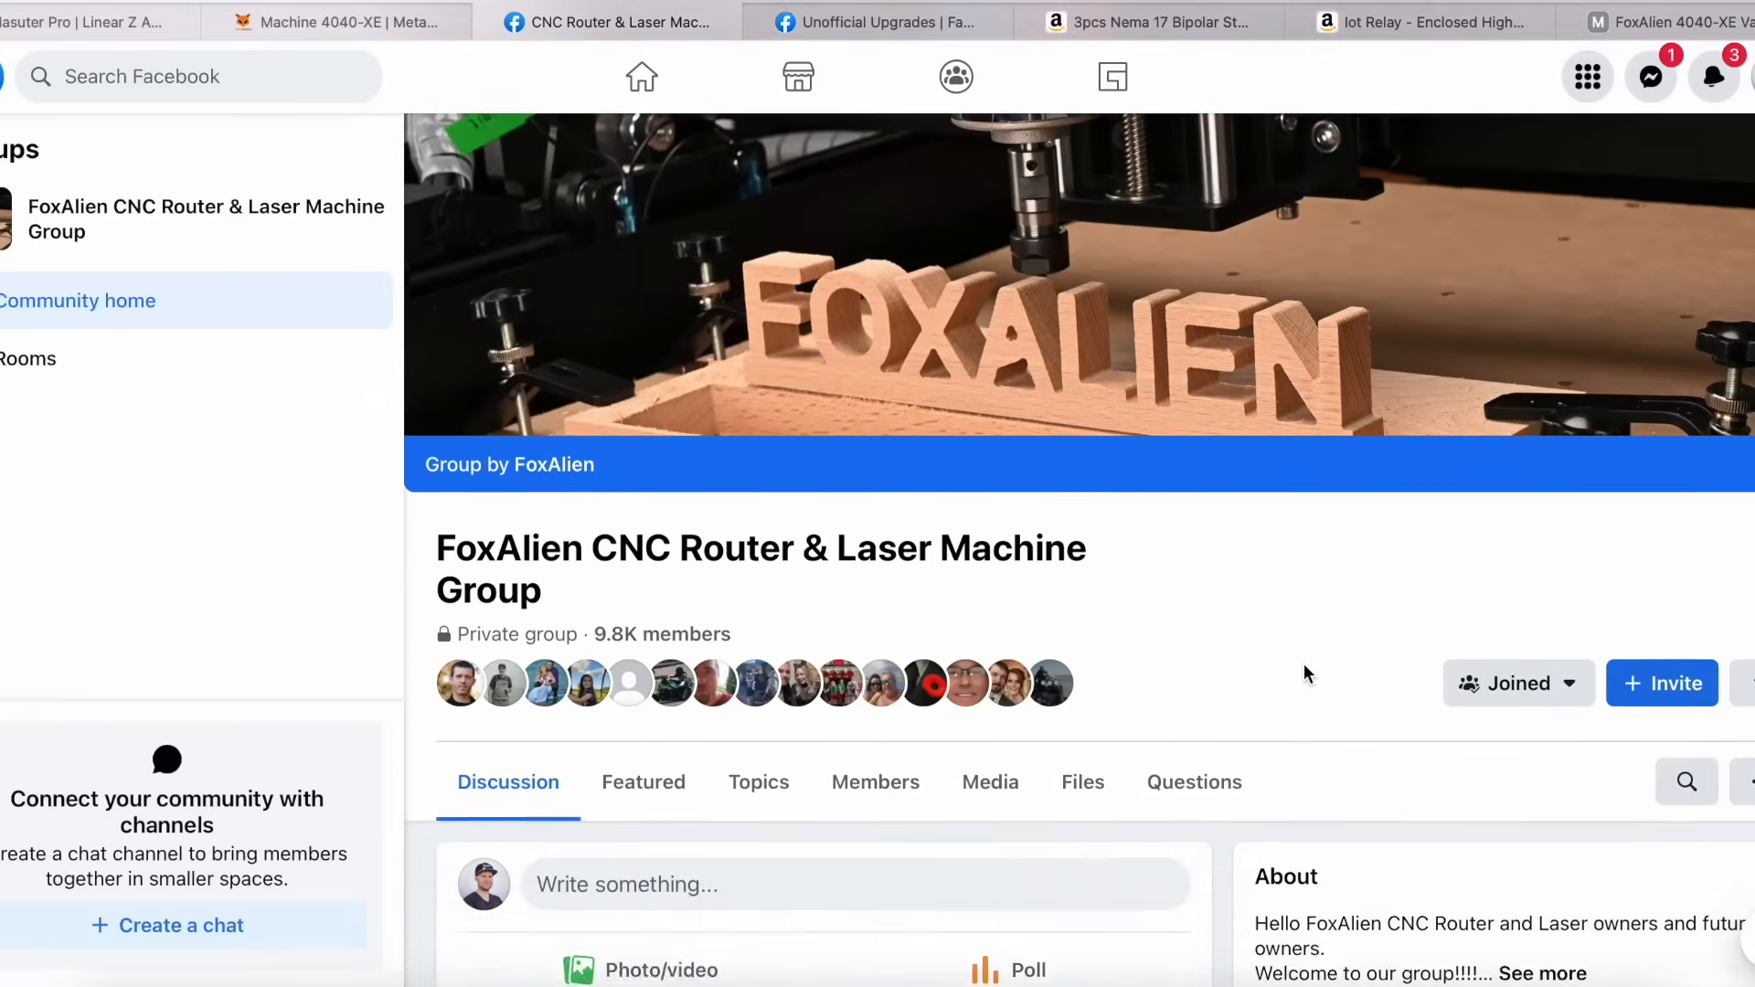
Move to the FoxAlien Unofficial Upgrades group and scroll through its featured and recent posts
scroll(down, 3)
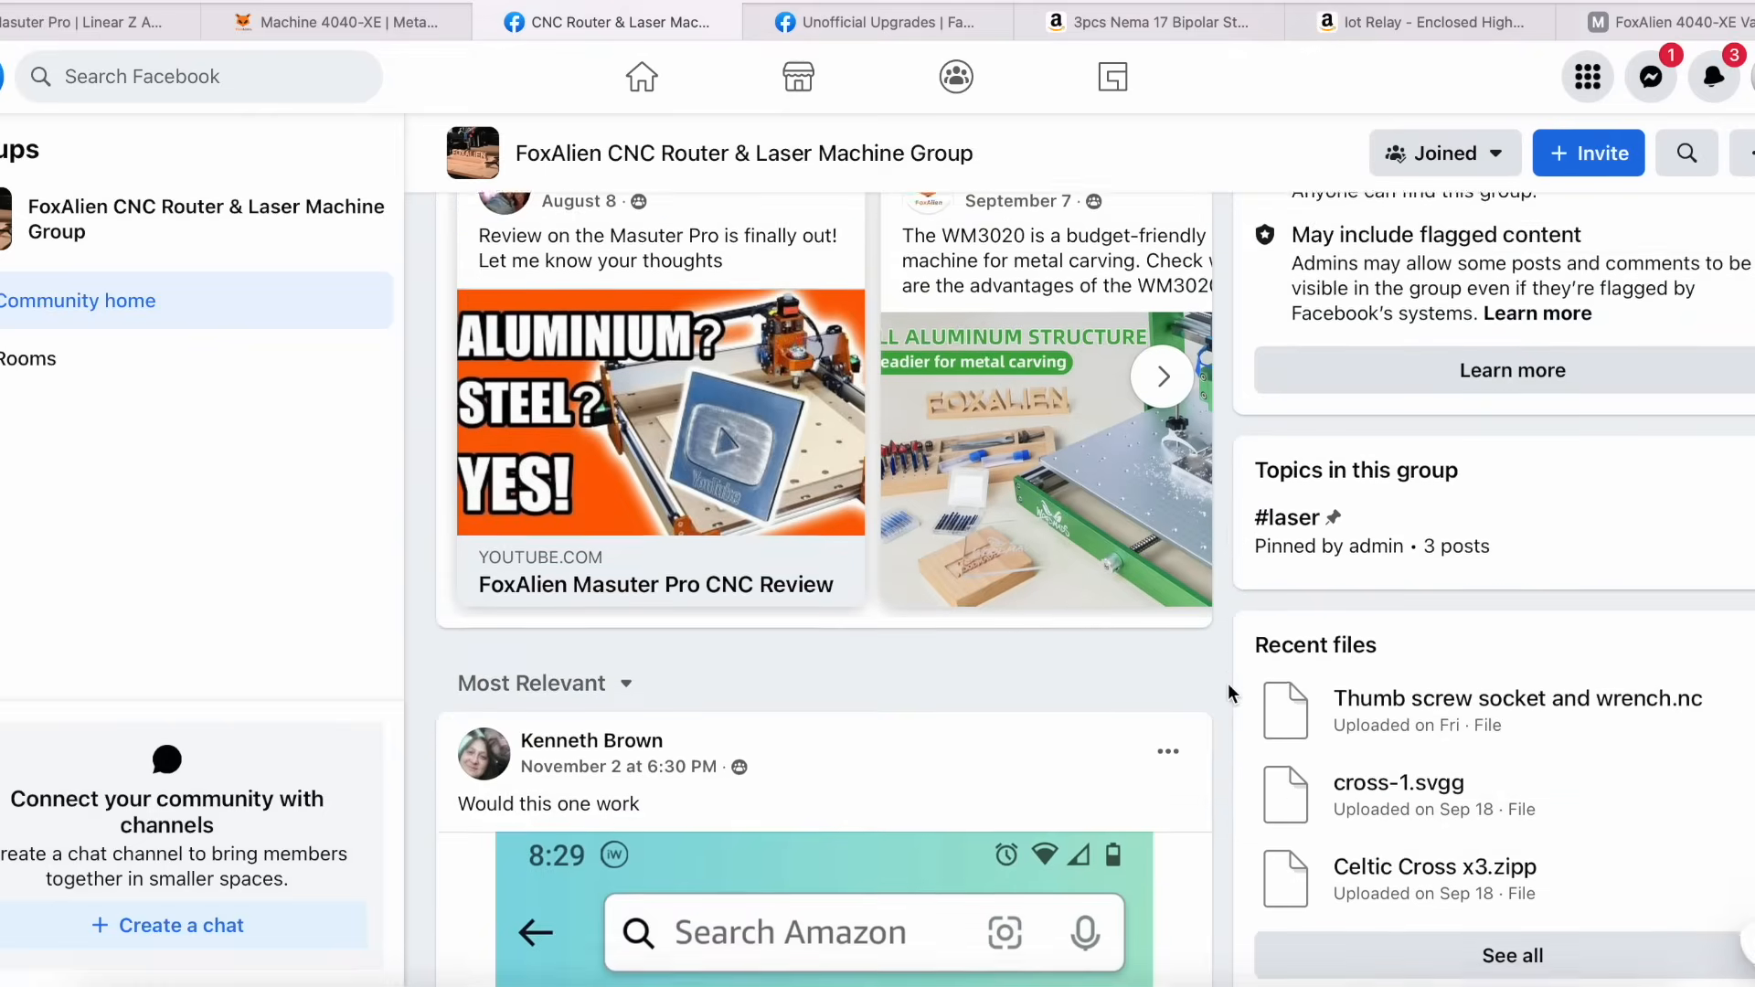
click(879, 21)
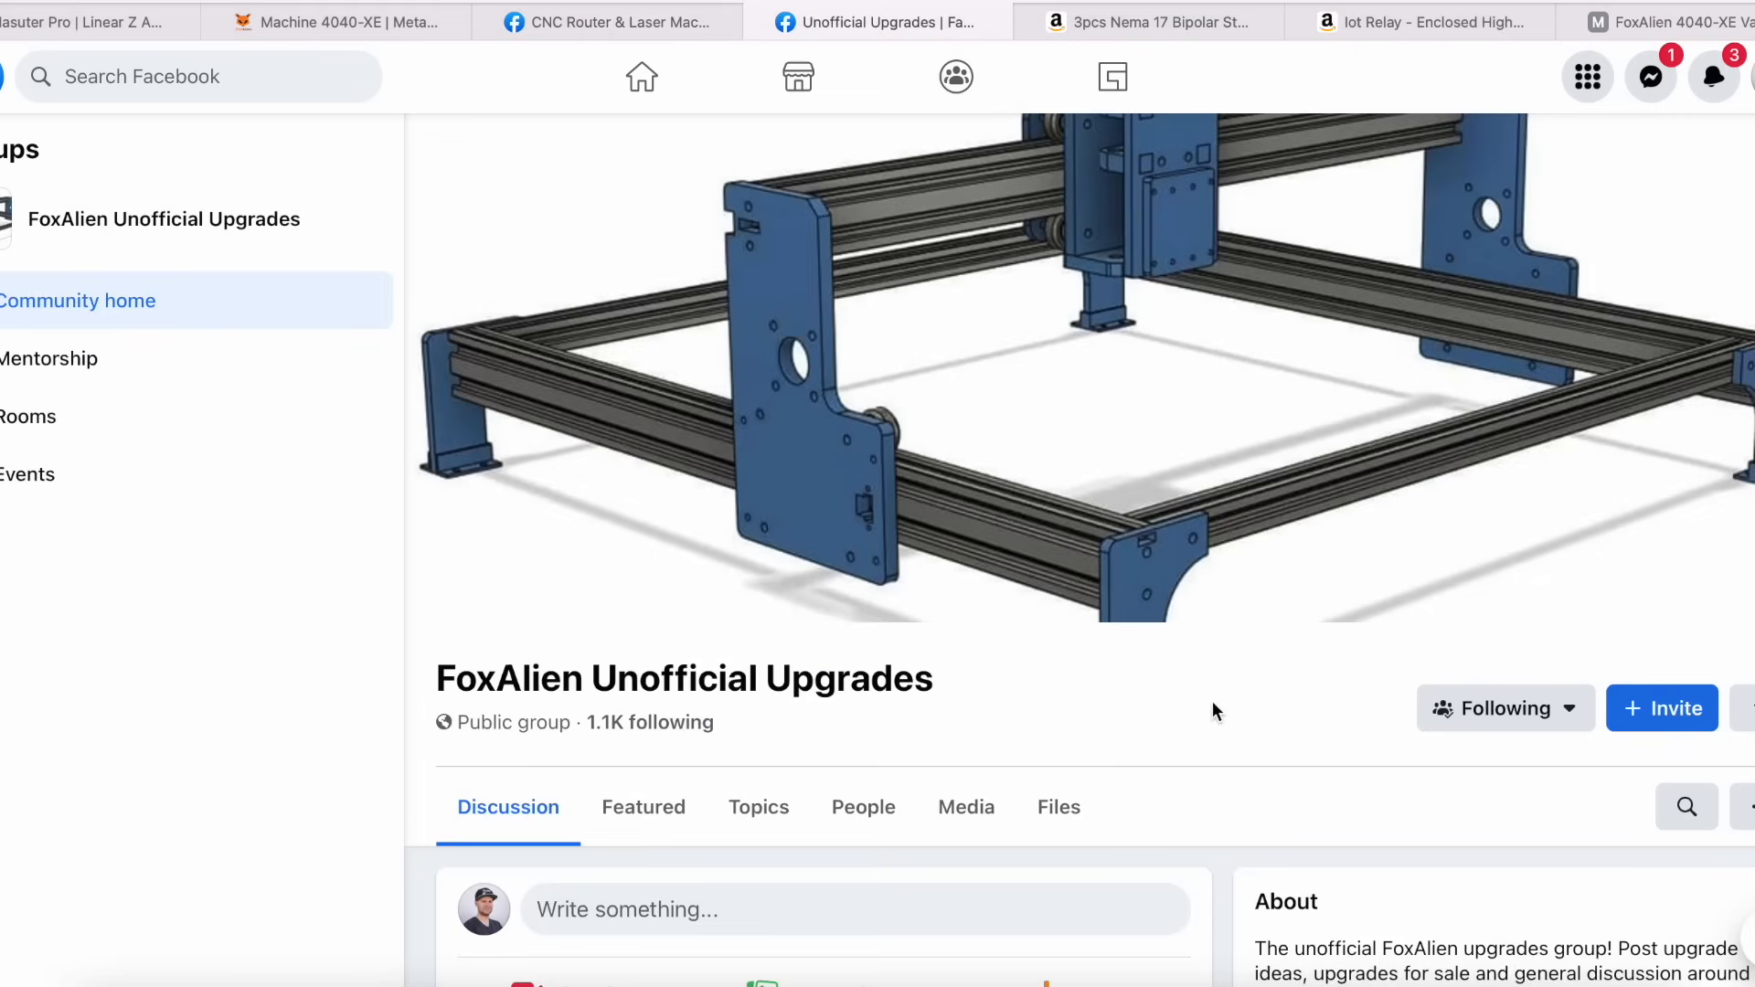
scroll(down, 3)
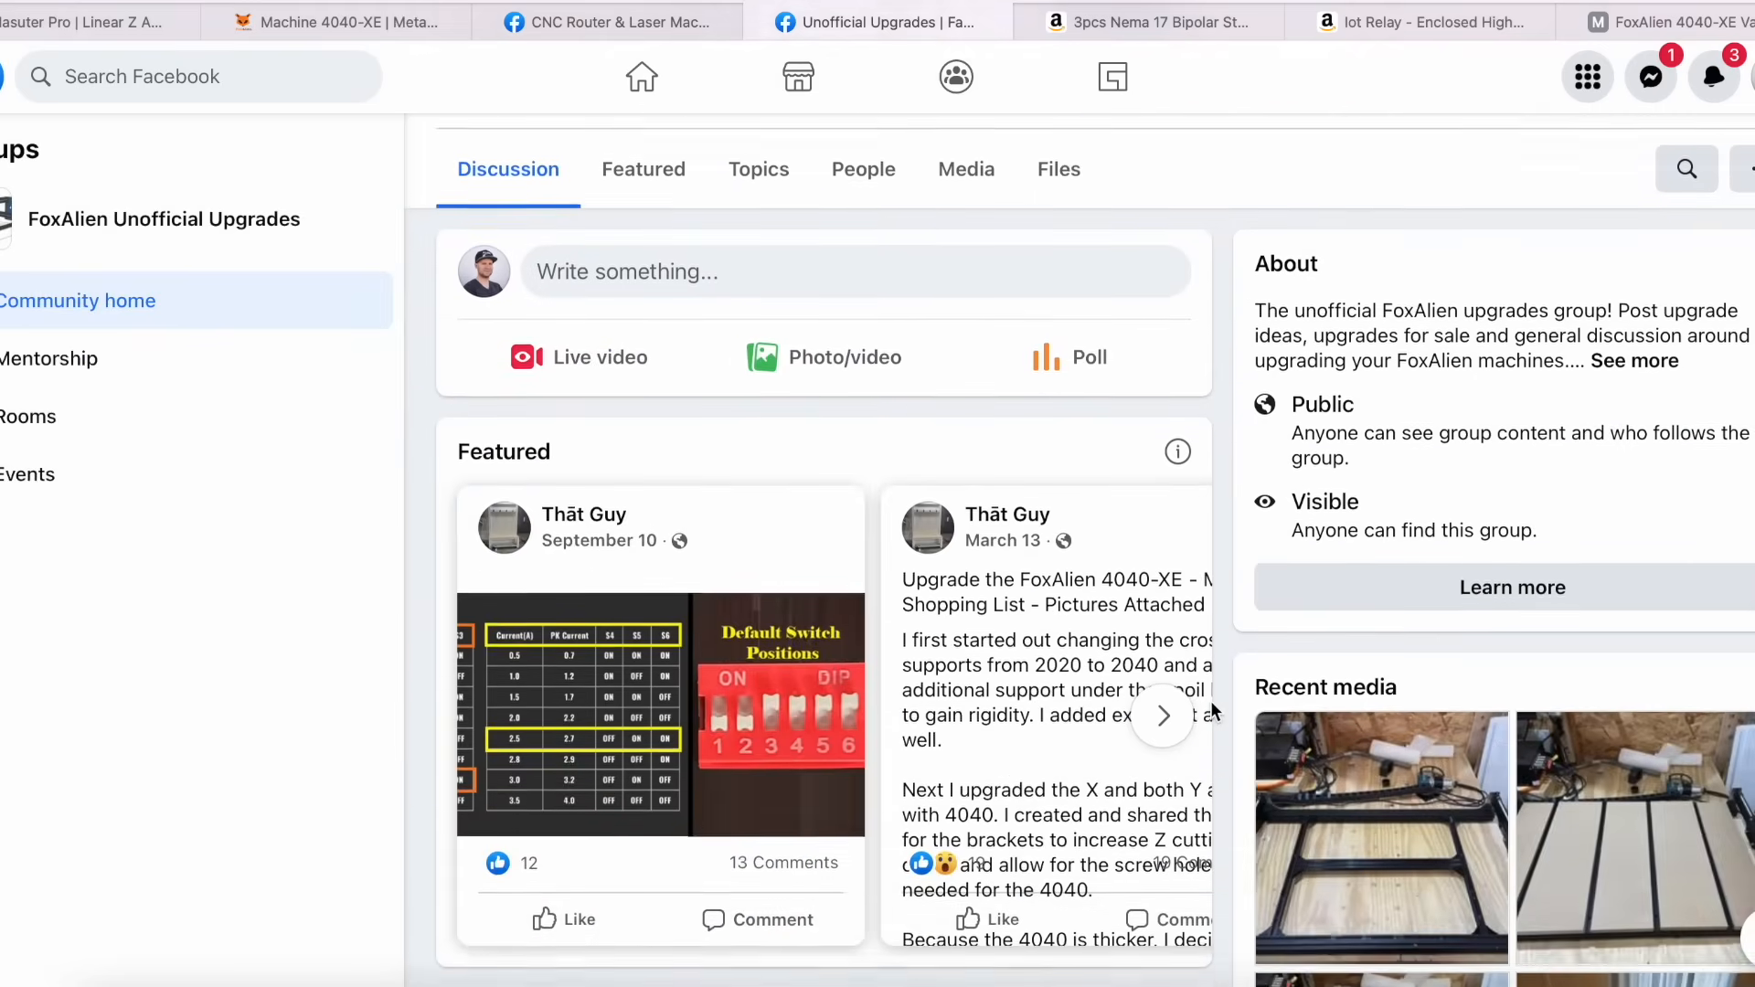
scroll(down, 3)
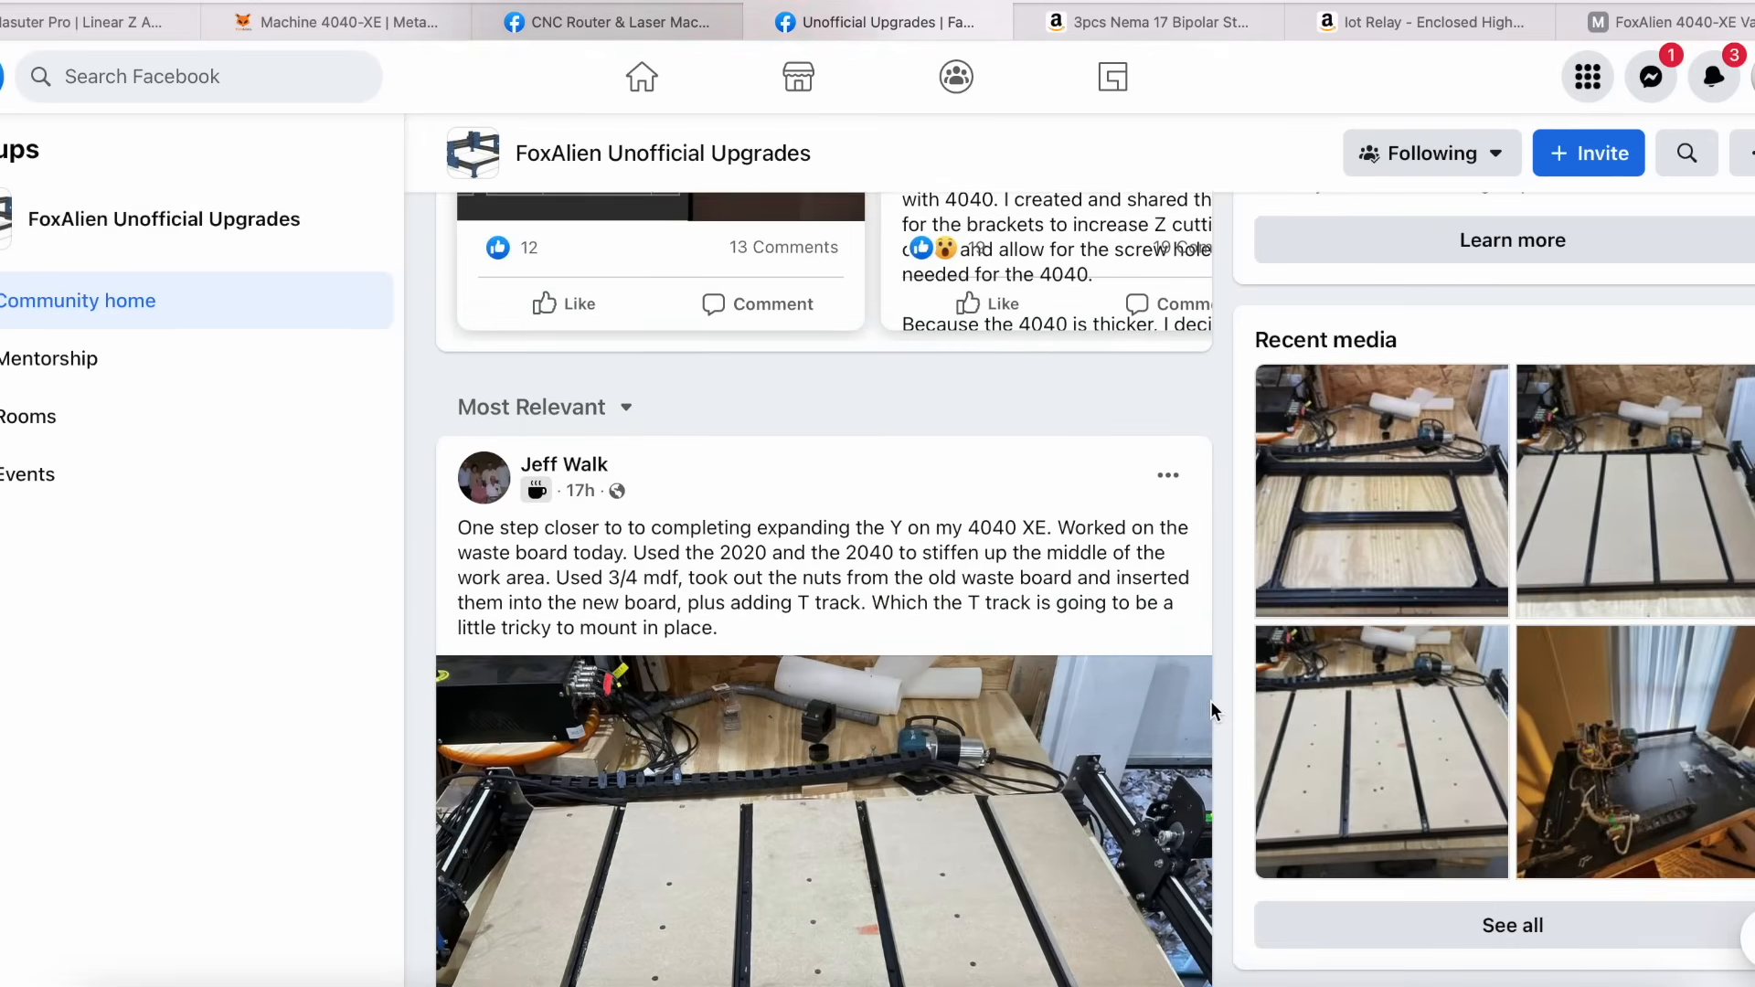
scroll(down, 3)
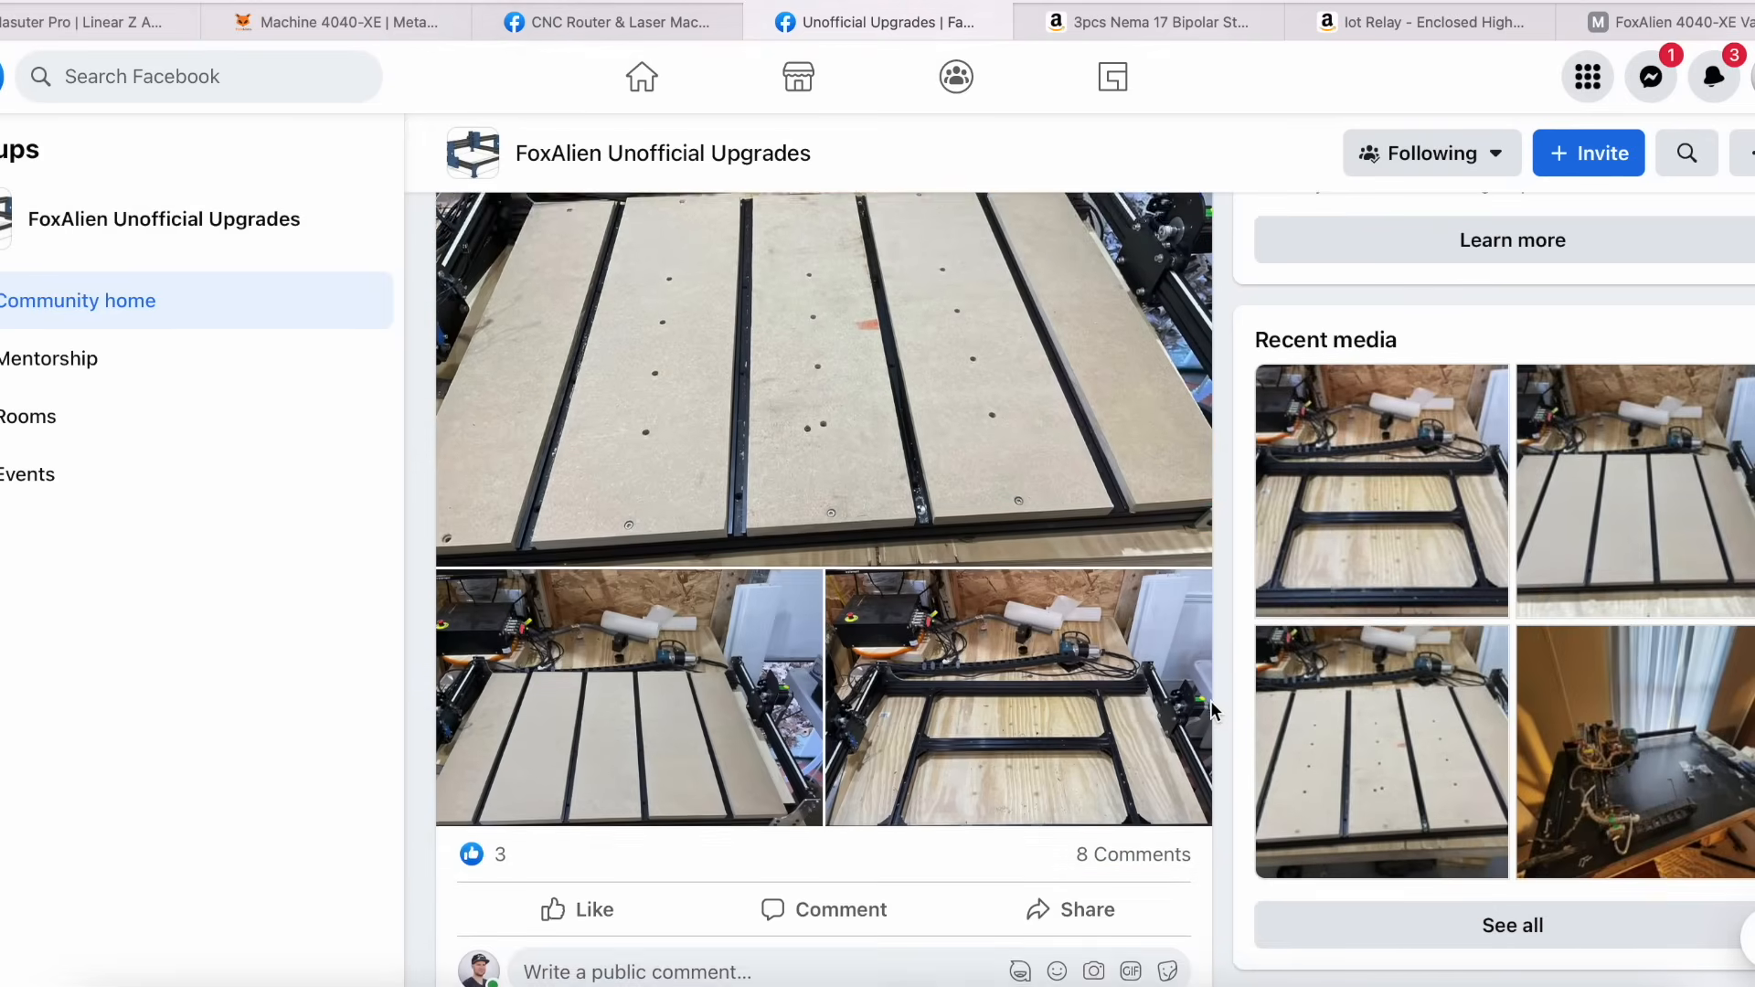
scroll(down, 3)
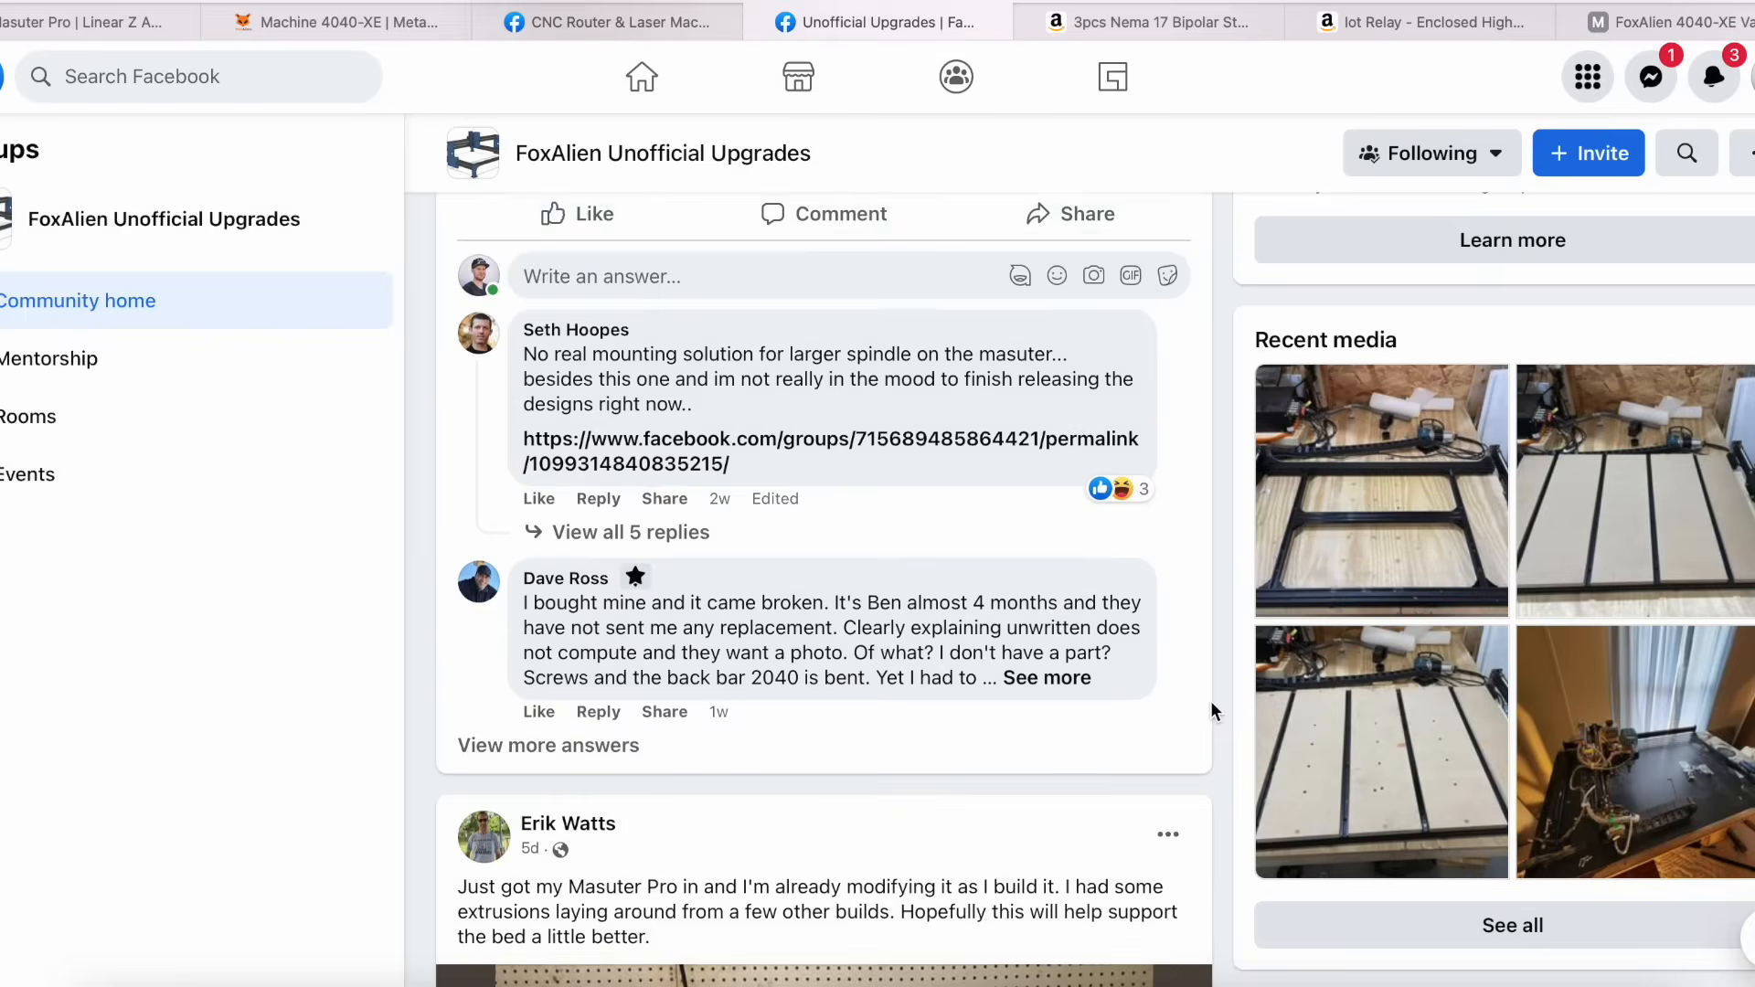
click(95, 21)
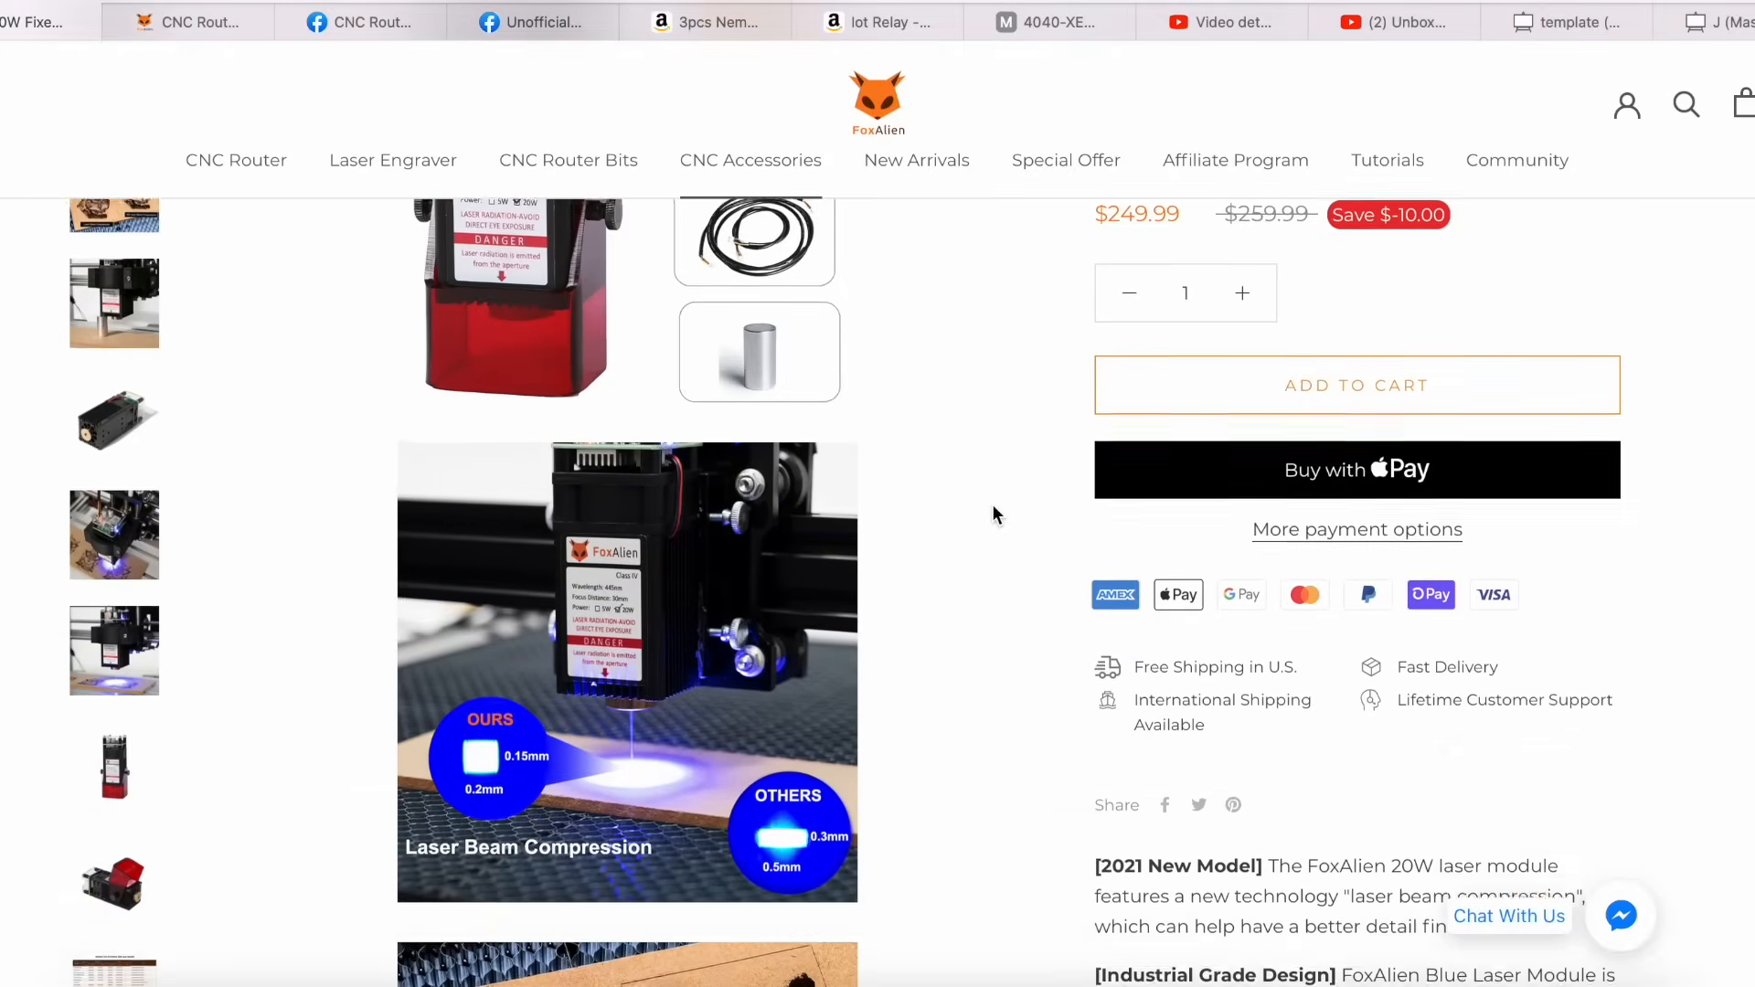
scroll(down, 3)
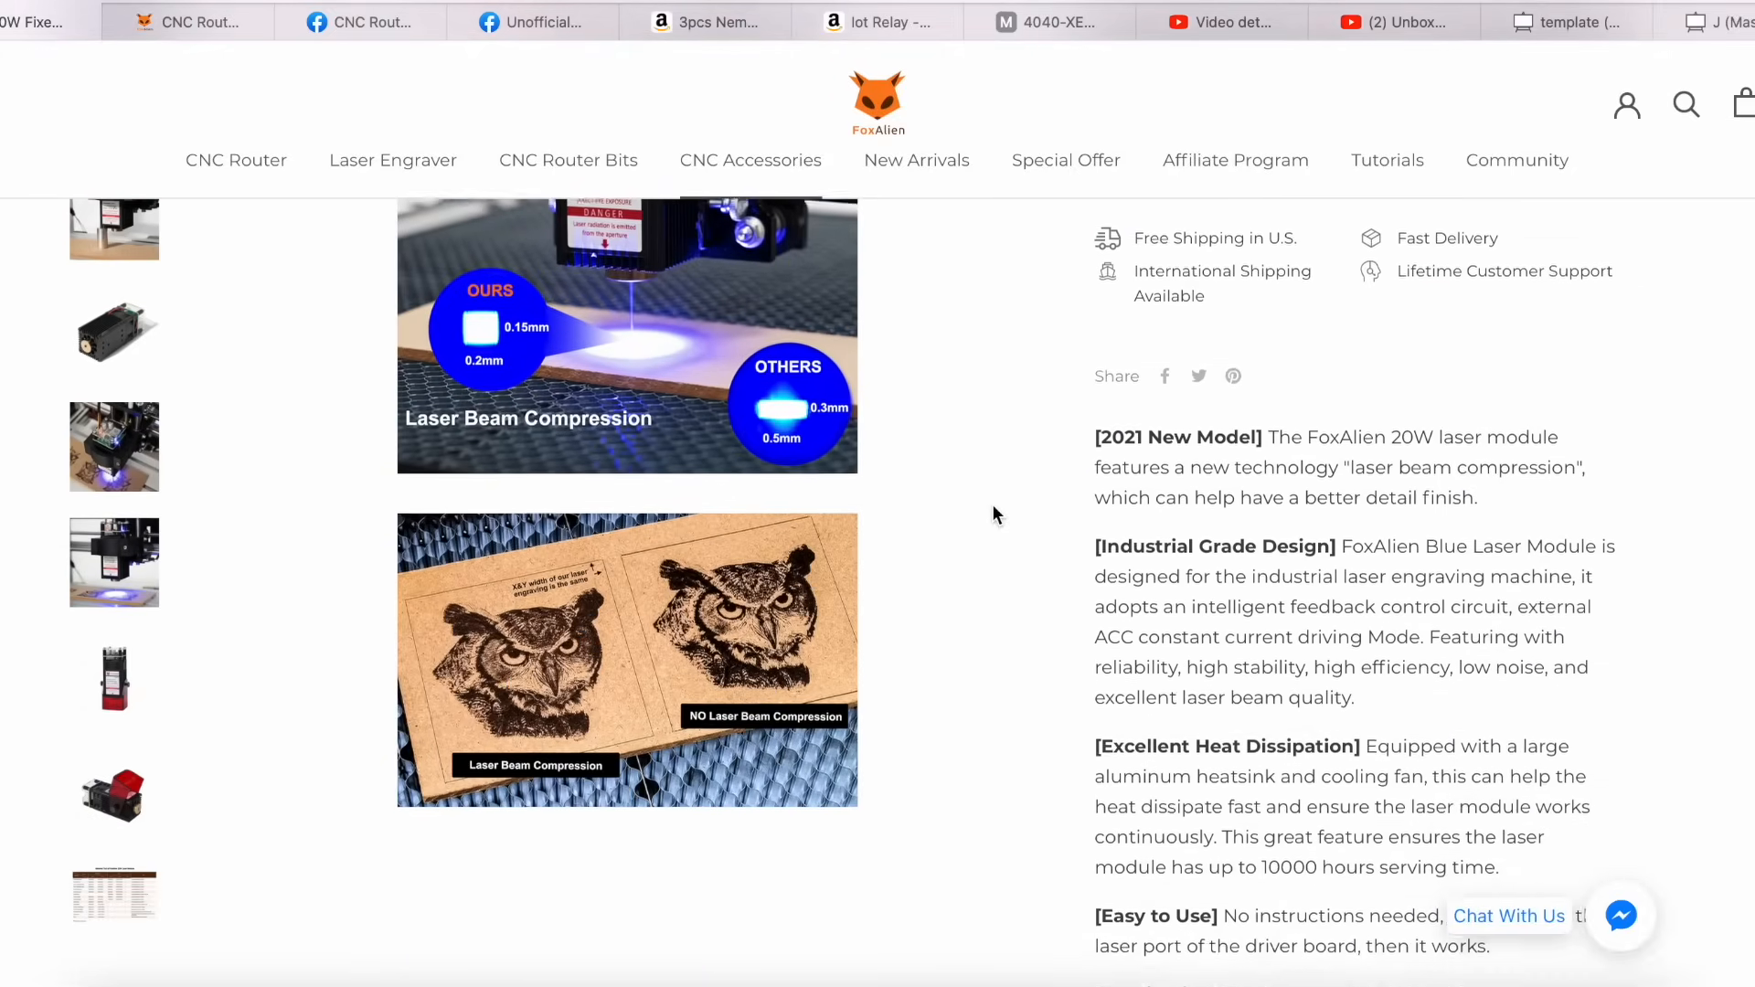